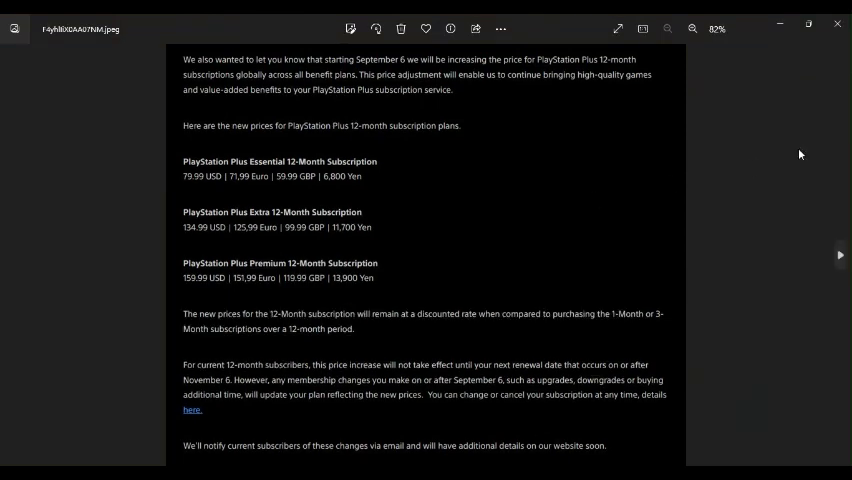
mouse_move(624, 180)
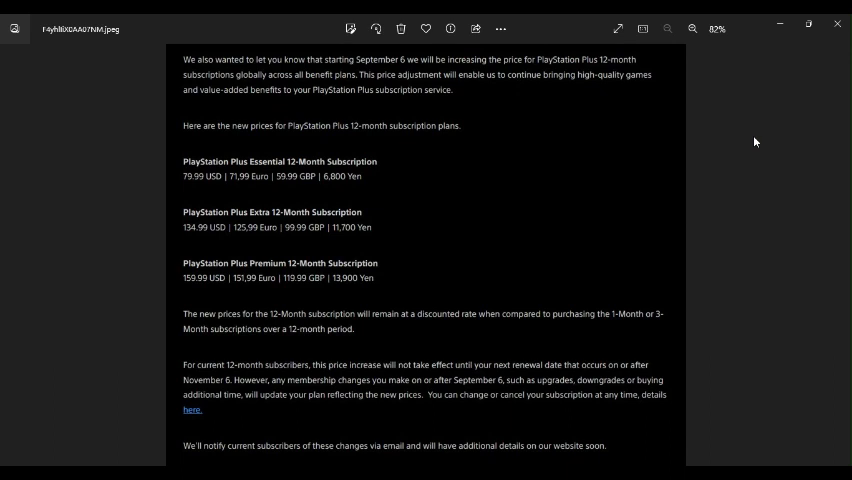
mouse_move(584, 152)
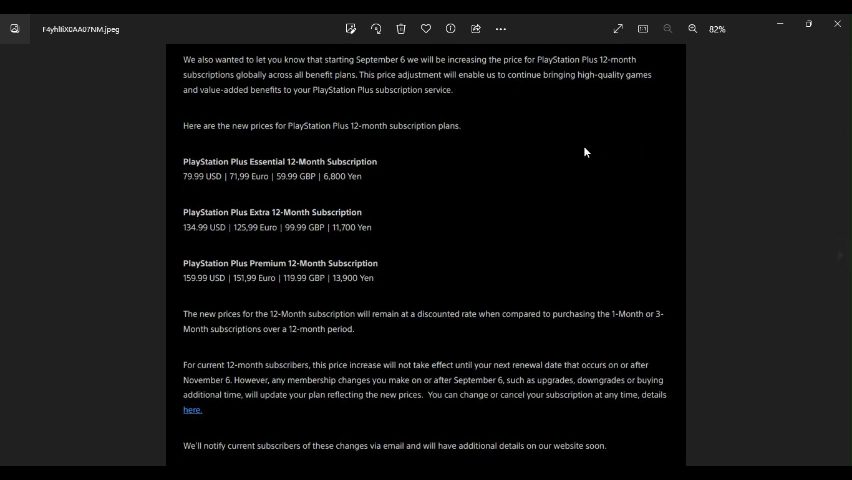
mouse_move(258, 112)
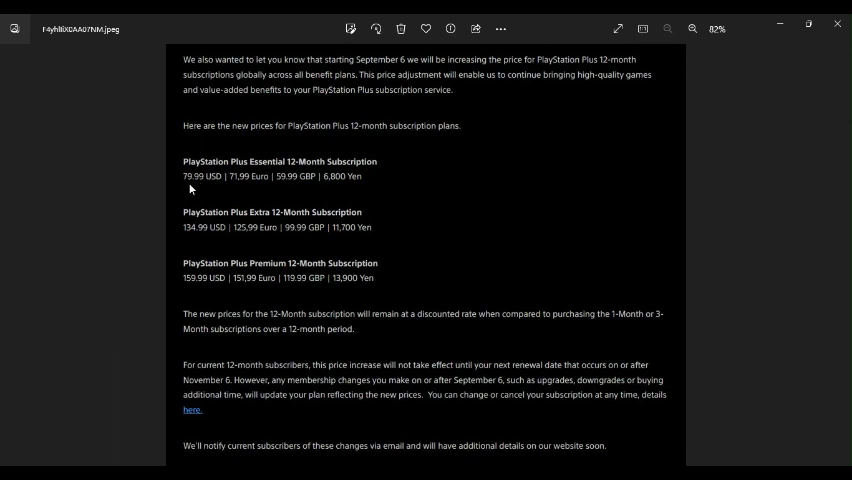
mouse_move(208, 238)
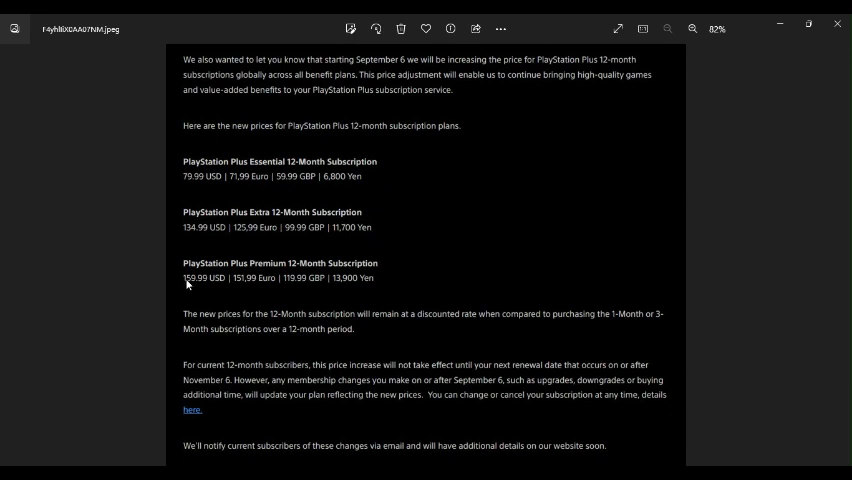
mouse_move(392, 292)
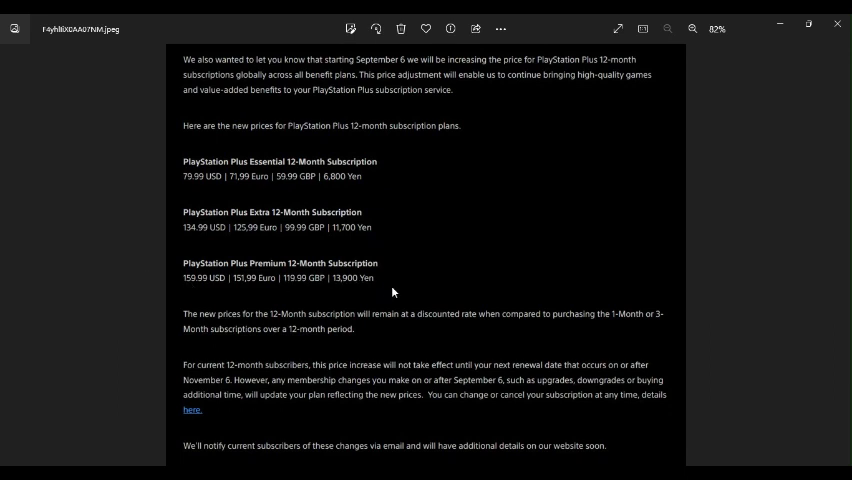
mouse_move(700, 90)
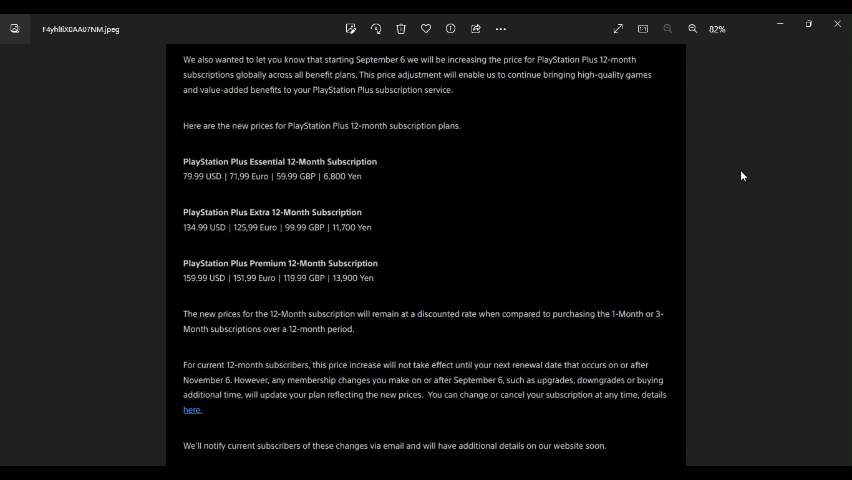
mouse_move(744, 176)
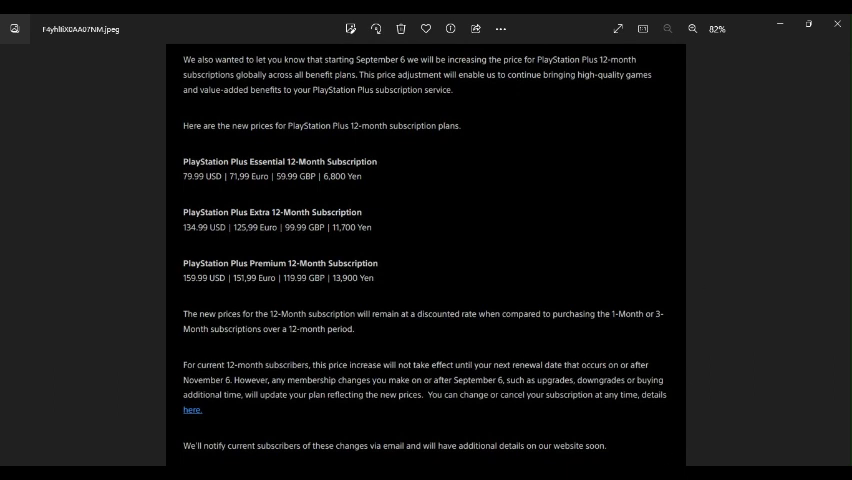